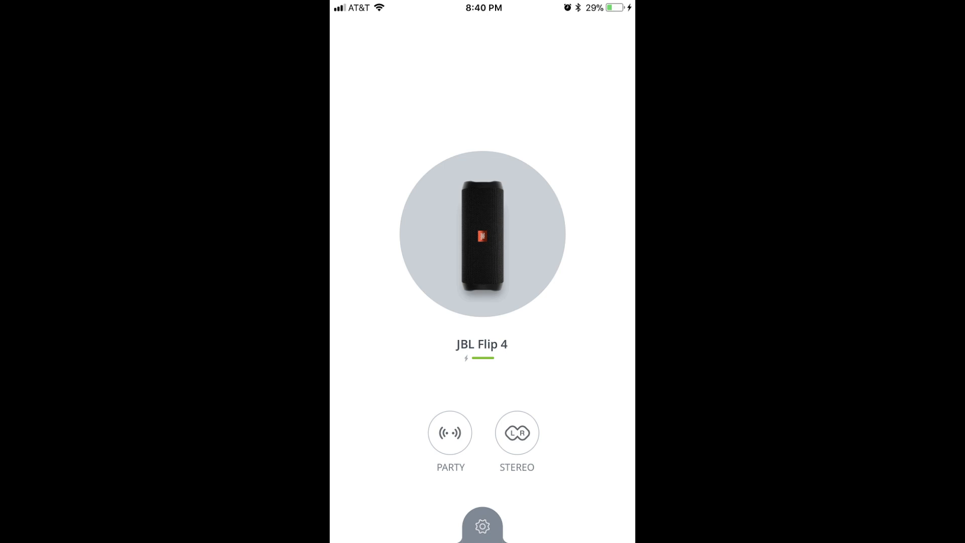
Begin editing the JBL Flip 4 speaker's name field
{"action": "left_click", "coordinate": [481, 525]}
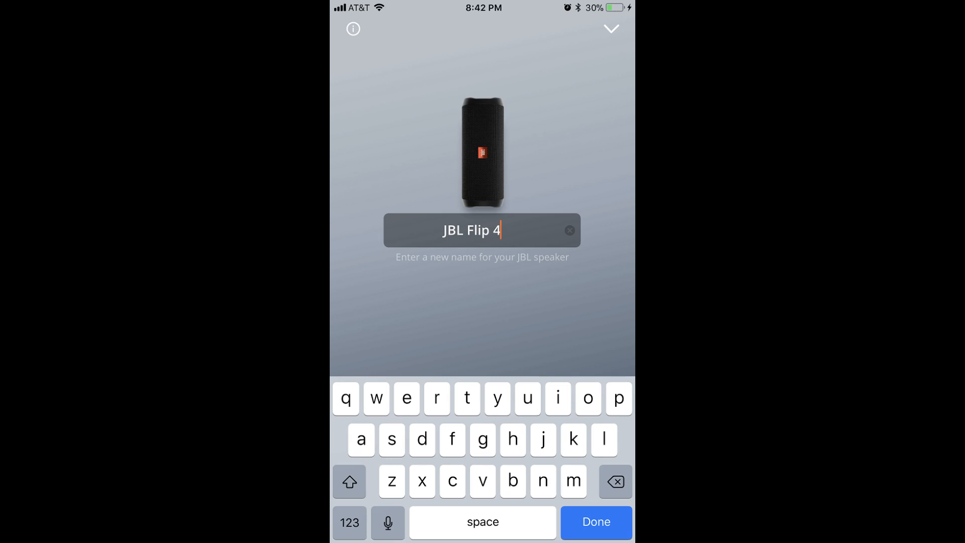
Enter 'Office Speaker' as the new name and confirm with Done
{"action": "type", "text": "Office Speaker"}
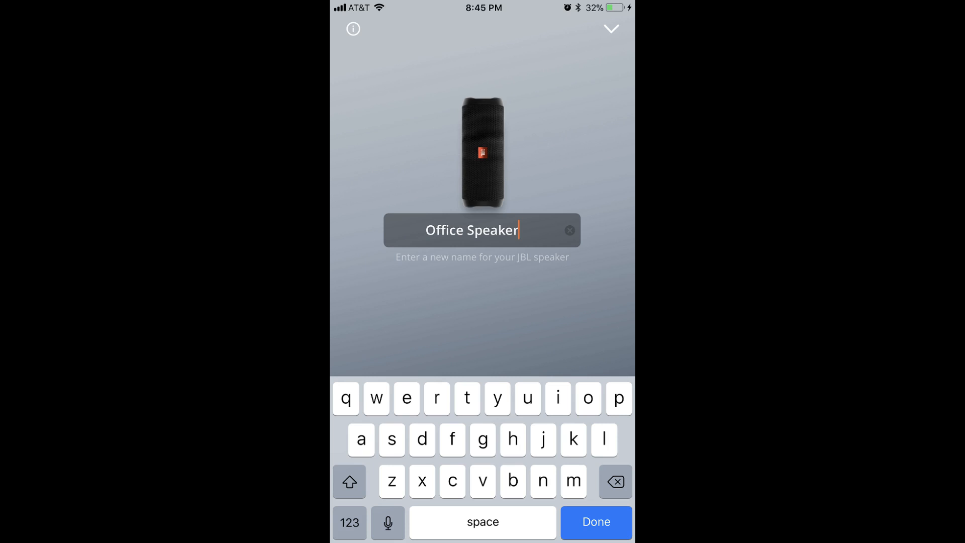
{"action": "left_click", "coordinate": [594, 522]}
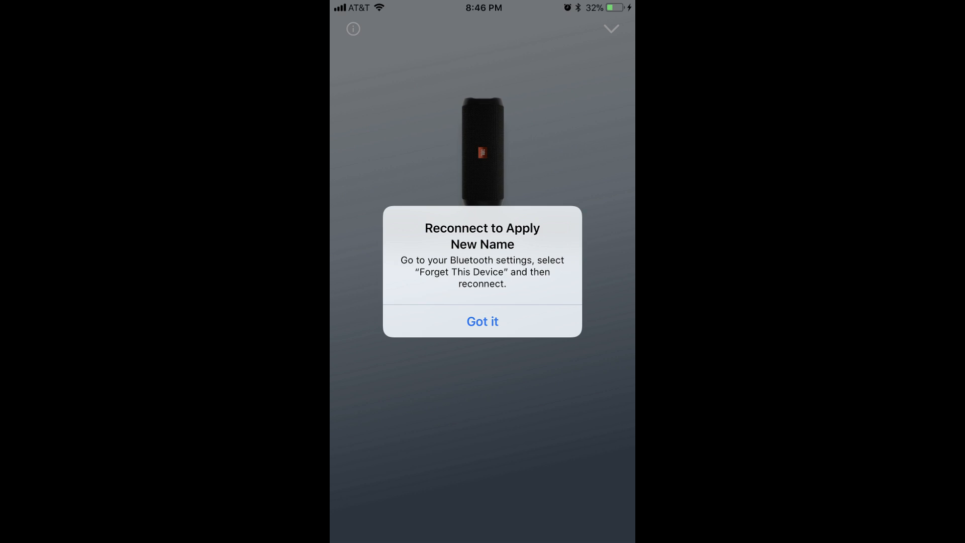
{"action": "left_click", "coordinate": [482, 321]}
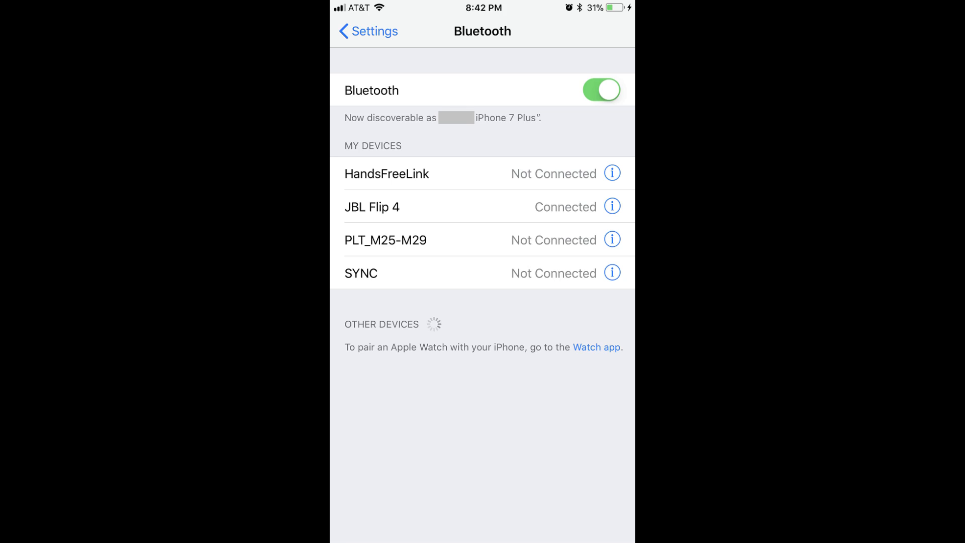
Forget the JBL Flip 4 pairing, then reconnect the speaker listed as Office Speaker
{"action": "left_click", "coordinate": [397, 122]}
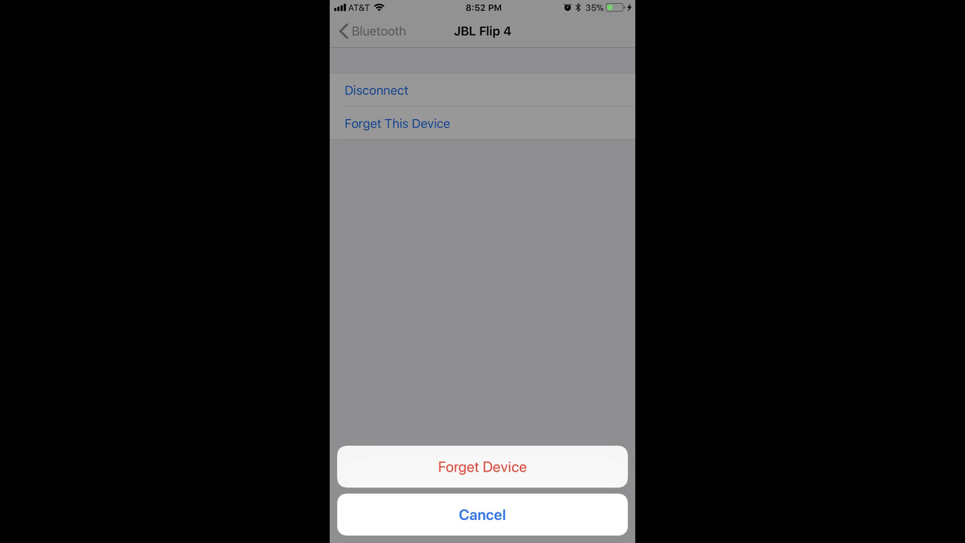
{"action": "left_click", "coordinate": [481, 467]}
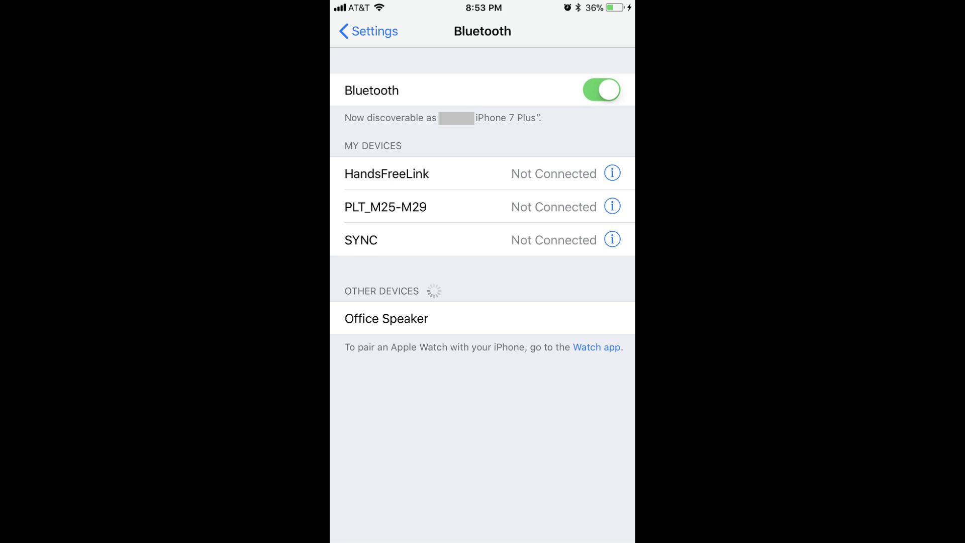
{"action": "left_click", "coordinate": [386, 318]}
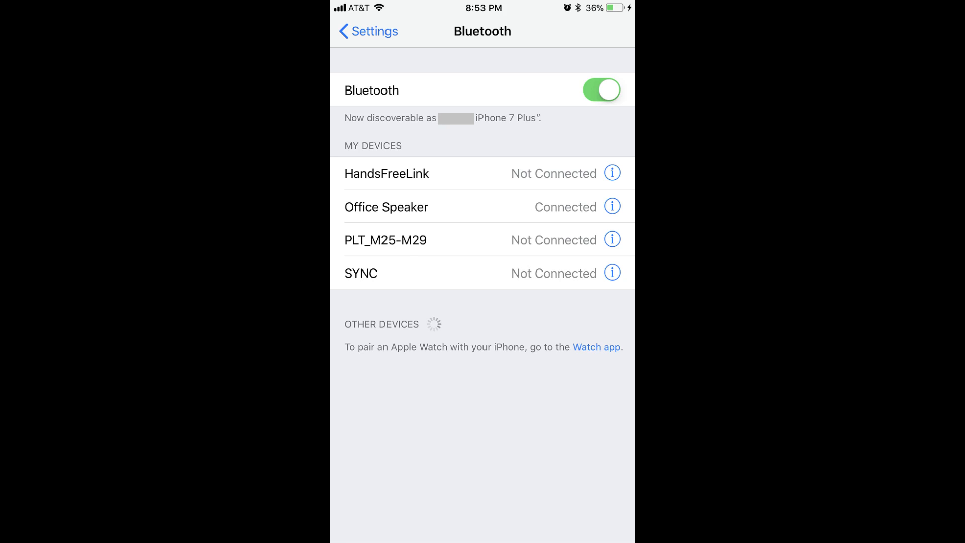